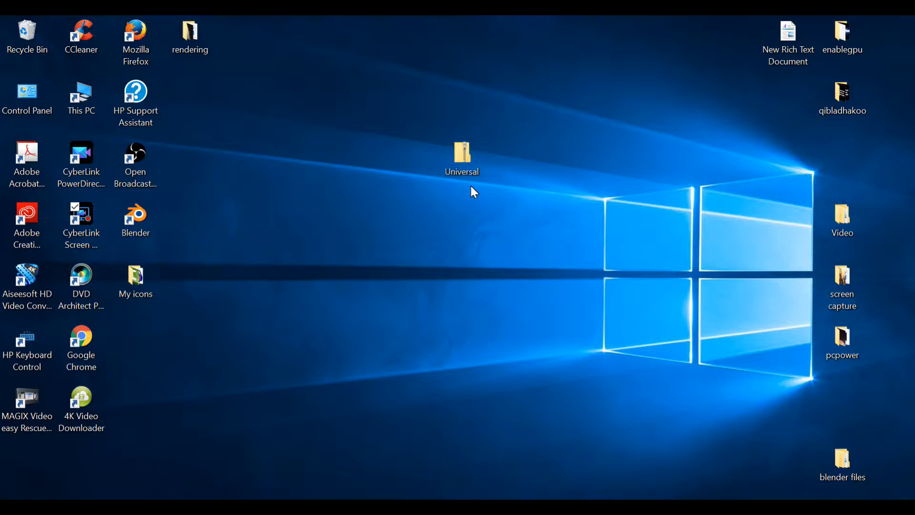
Open the Universal zip folder on the desktop in File Explorer
{"action": "left_click", "coordinate": [463, 153]}
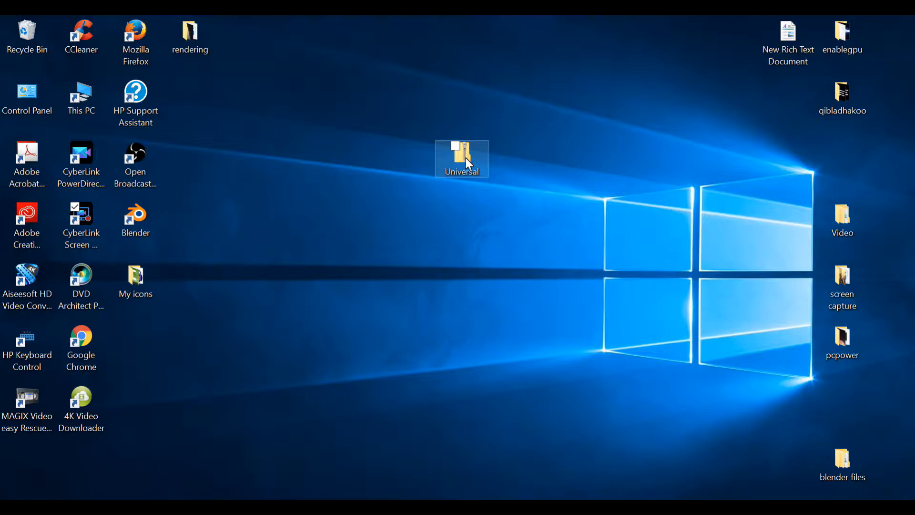
{"action": "mouse_move", "coordinate": [471, 187]}
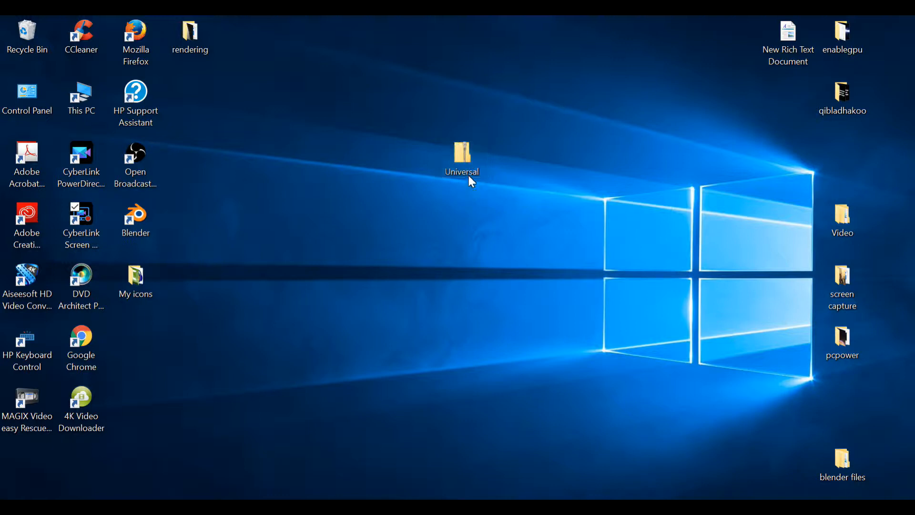
{"action": "left_click", "coordinate": [463, 155]}
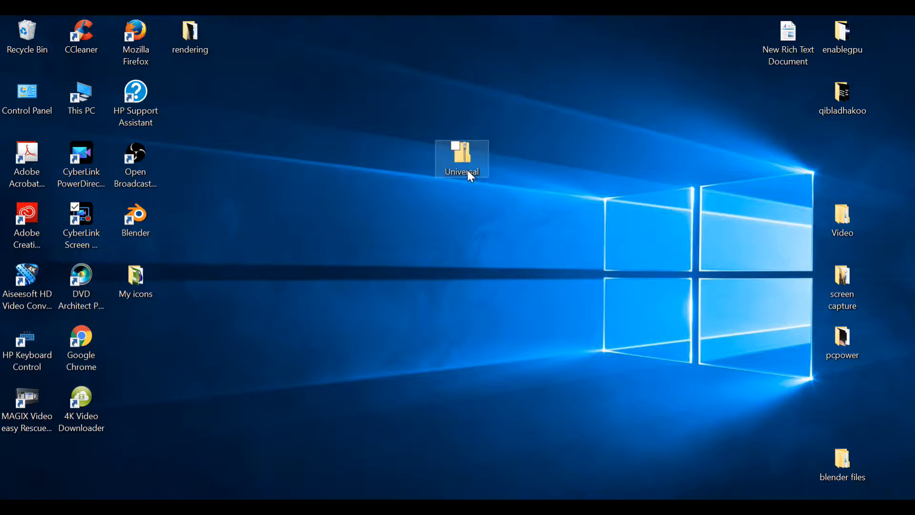
{"action": "double_click", "coordinate": [462, 155]}
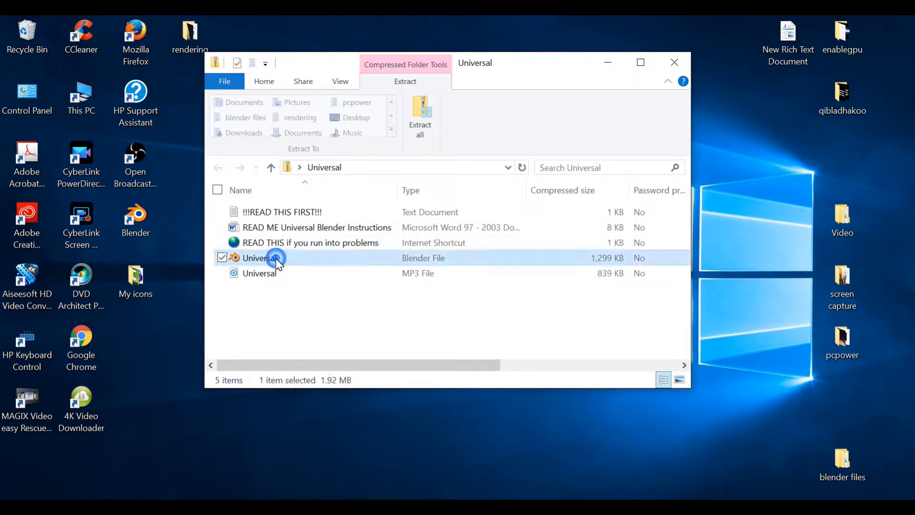
Open Universal.blend and retype the YOUR THEATER title as PCPOWER2025
{"action": "double_click", "coordinate": [276, 258]}
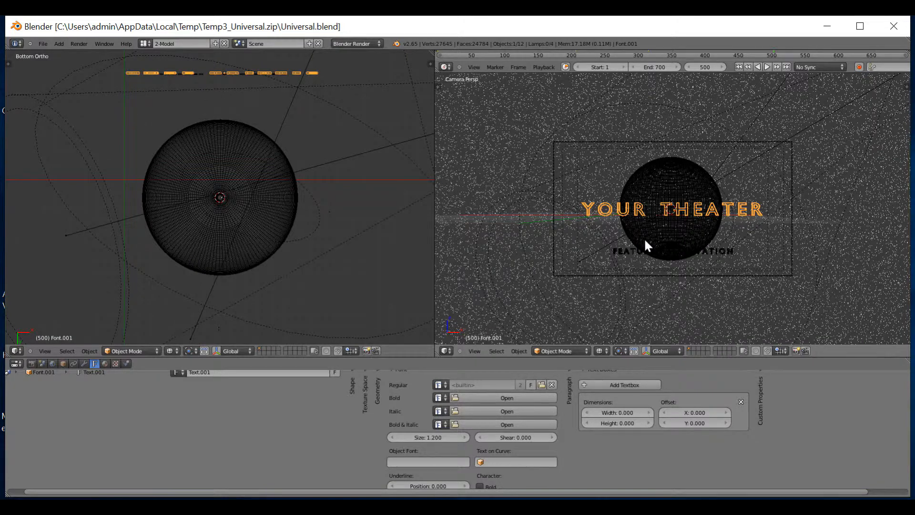
{"action": "mouse_move", "coordinate": [589, 216]}
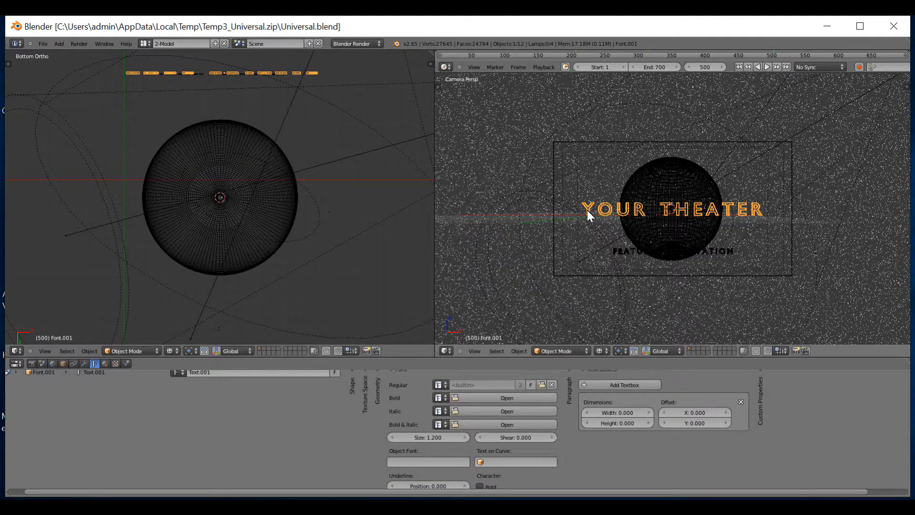
{"action": "key", "text": "Tab"}
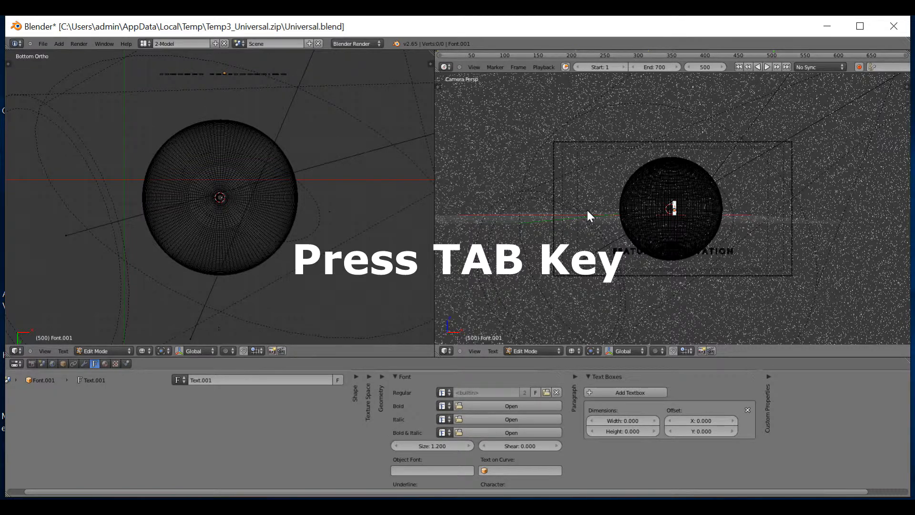
{"action": "key", "text": "Tab"}
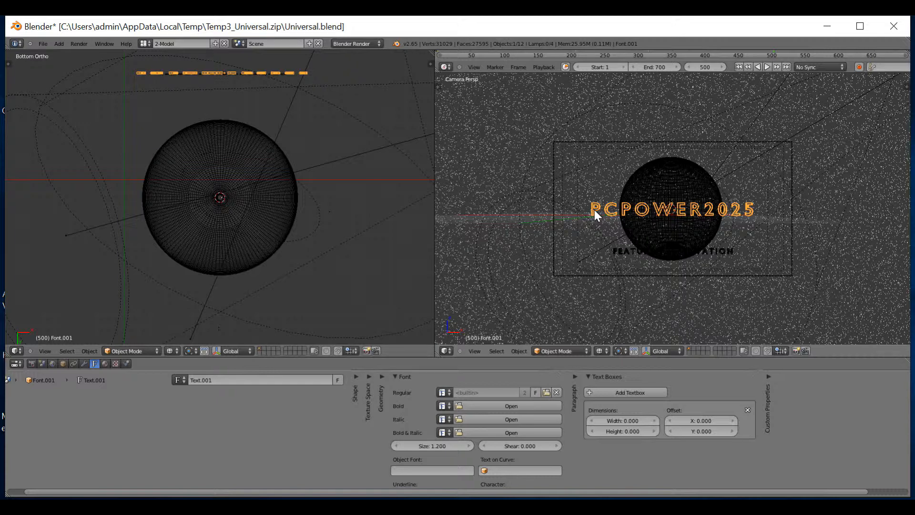
Convert the PCPOWER2025 text object to a mesh with Alt+C
{"action": "key", "text": "alt+c"}
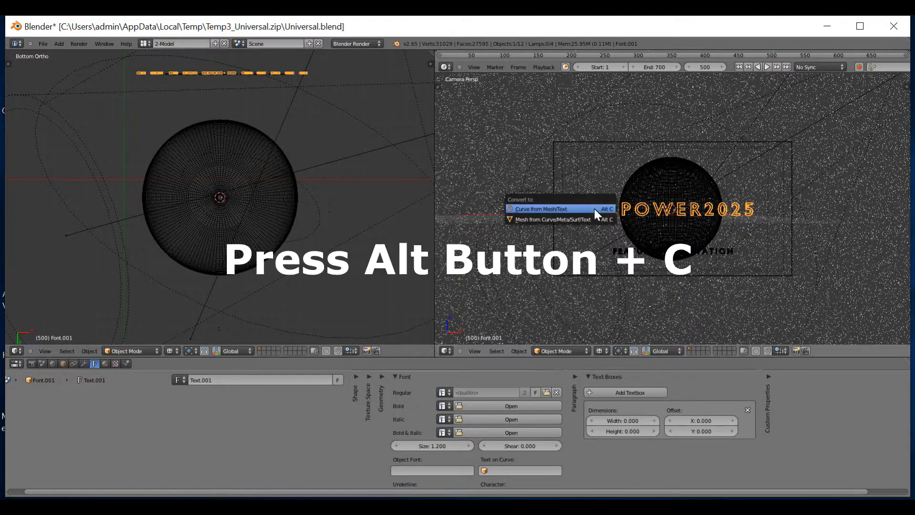
{"action": "mouse_move", "coordinate": [565, 210]}
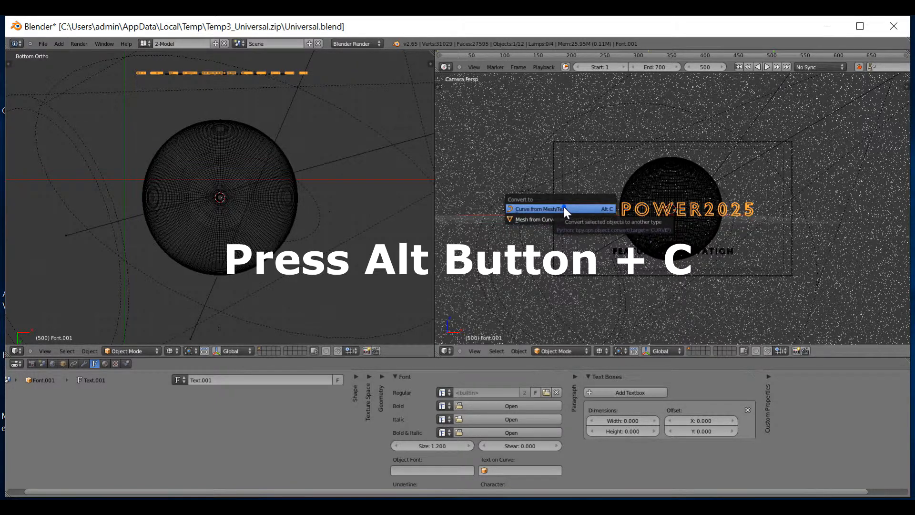
{"action": "left_click", "coordinate": [546, 208]}
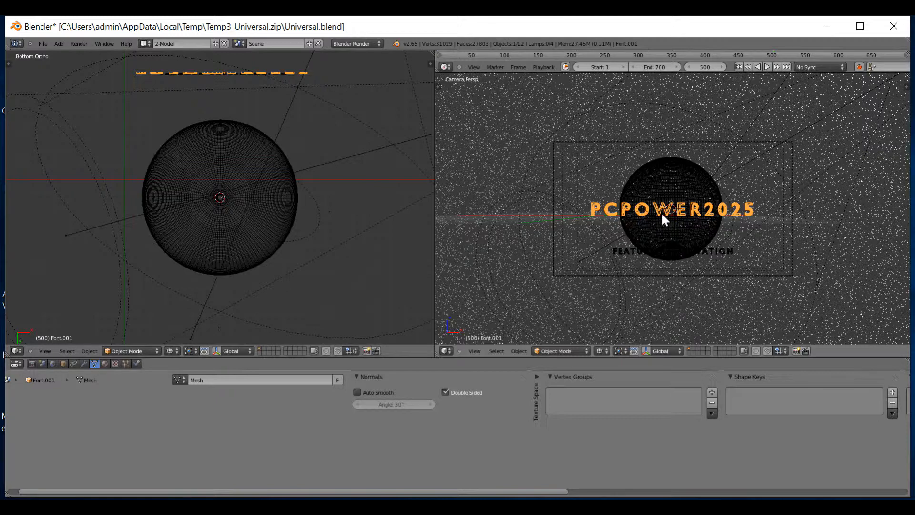
{"action": "mouse_move", "coordinate": [675, 218]}
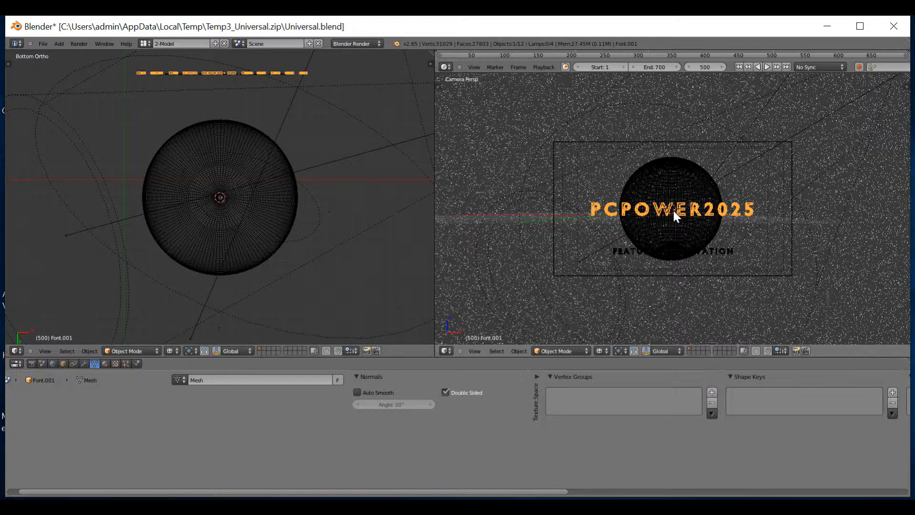
{"action": "mouse_move", "coordinate": [678, 227]}
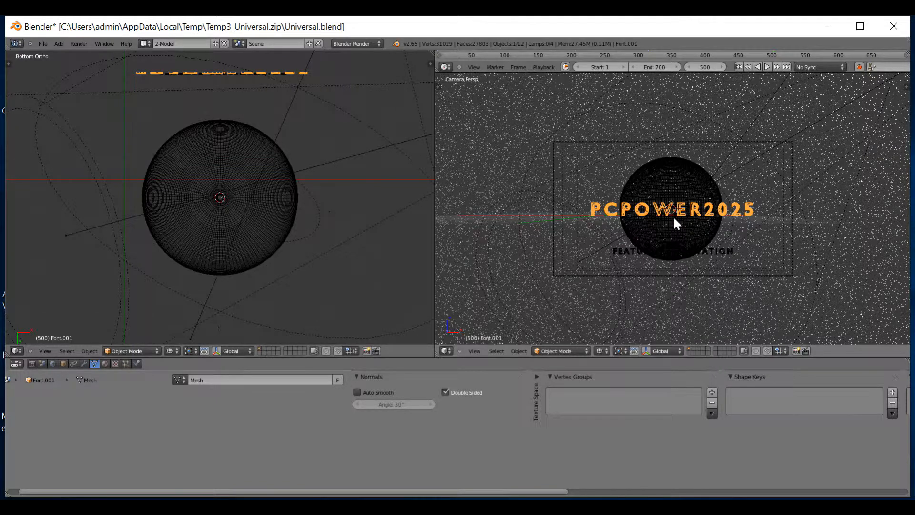
Set the PCPOWER2025 mesh origin to the 3D cursor at the globe's centre
{"action": "key", "text": "ctrl+shift+alt+c"}
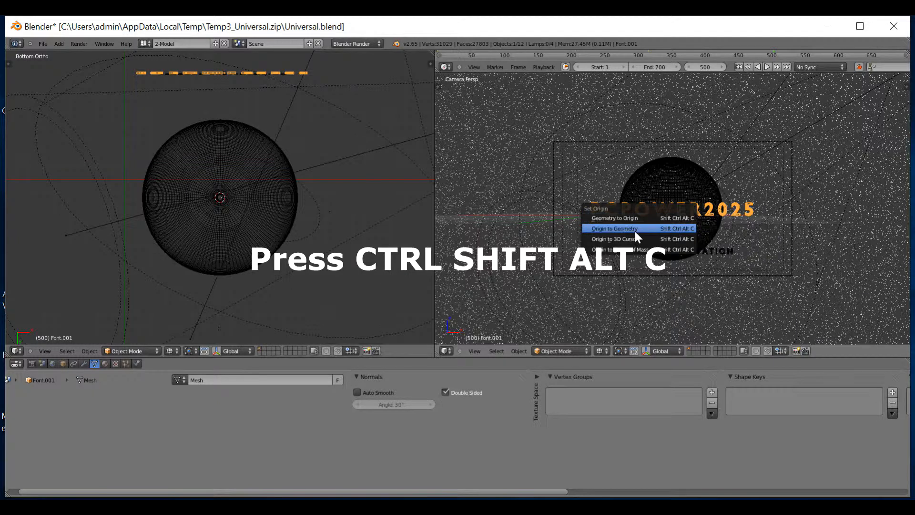
{"action": "mouse_move", "coordinate": [633, 245]}
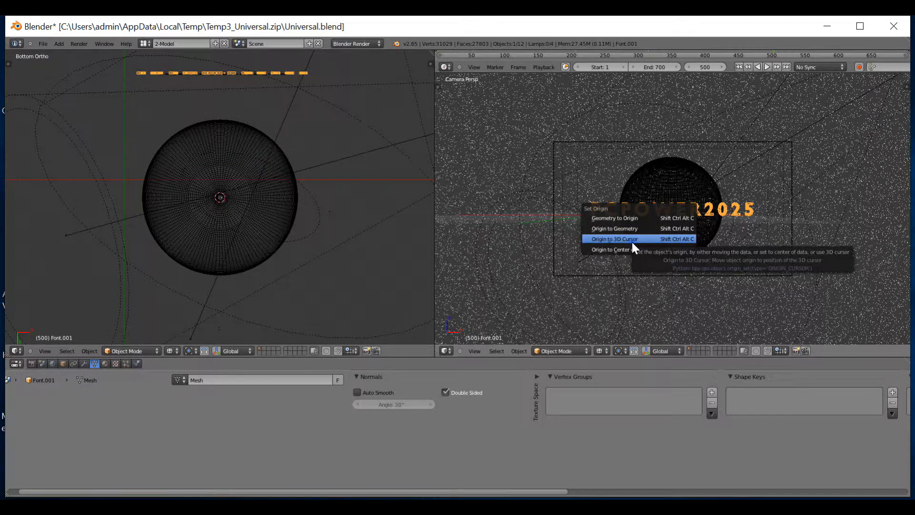
{"action": "left_click", "coordinate": [615, 239]}
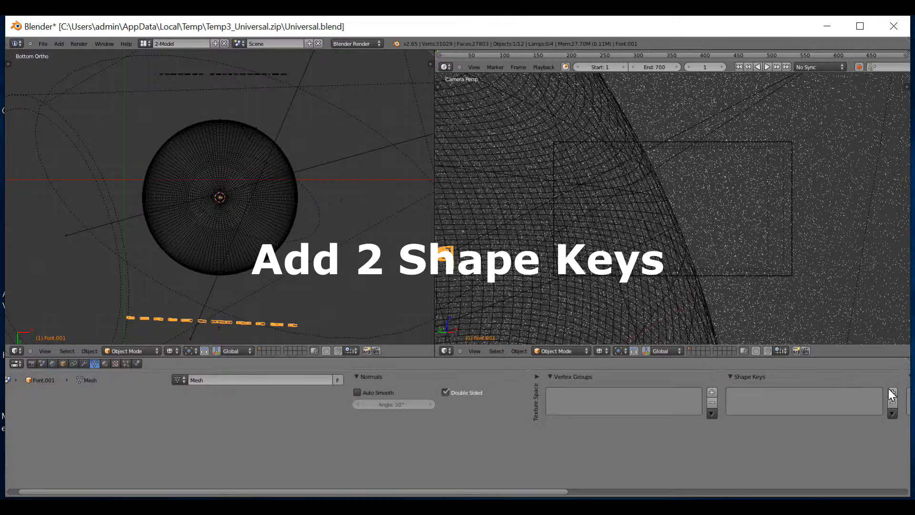
{"action": "mouse_move", "coordinate": [892, 393]}
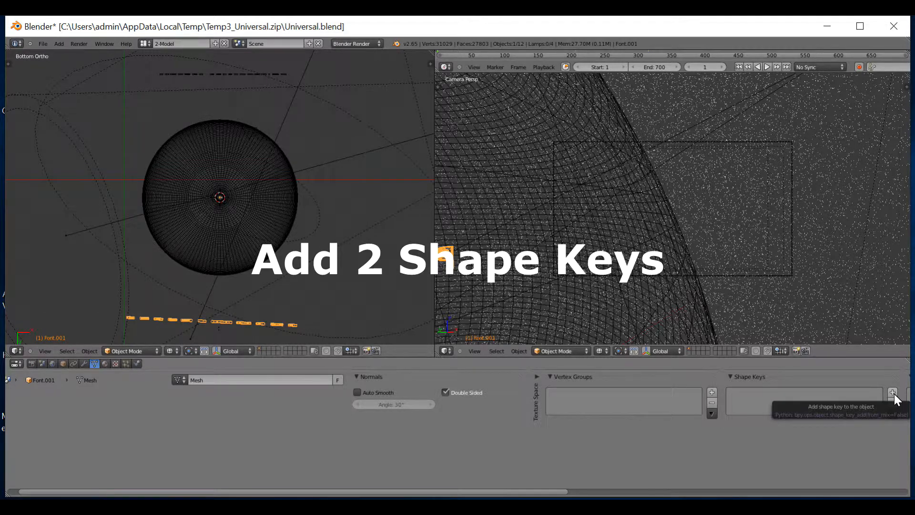
Add Basis and Key 1 shape keys, then enter Edit Mode
{"action": "left_click", "coordinate": [893, 392]}
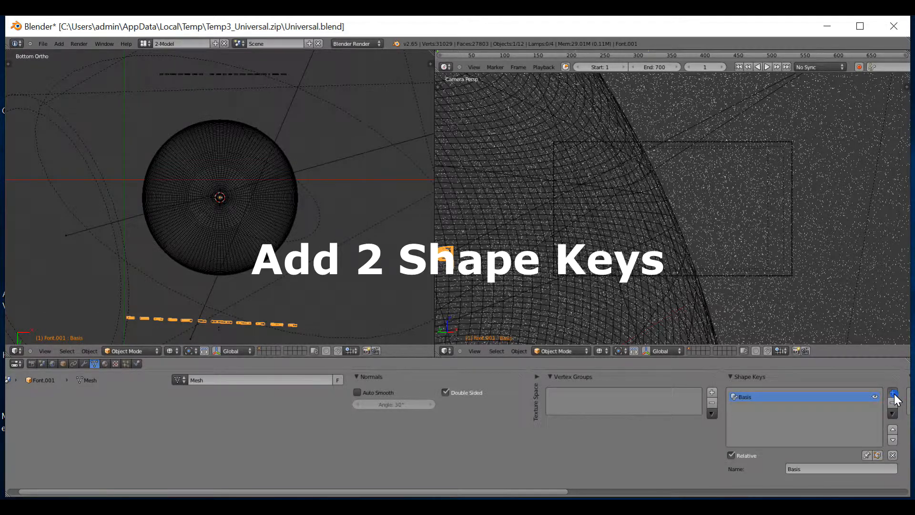
{"action": "left_click", "coordinate": [893, 393]}
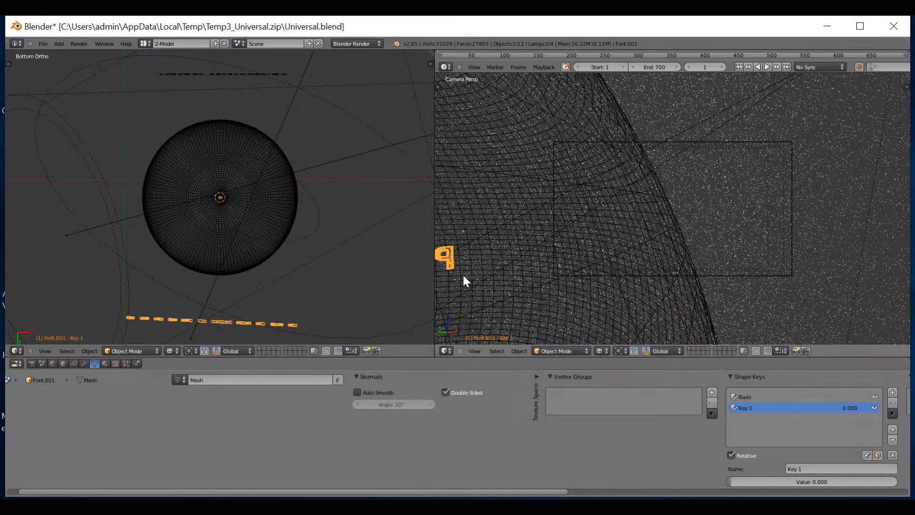
{"action": "key", "text": "Tab"}
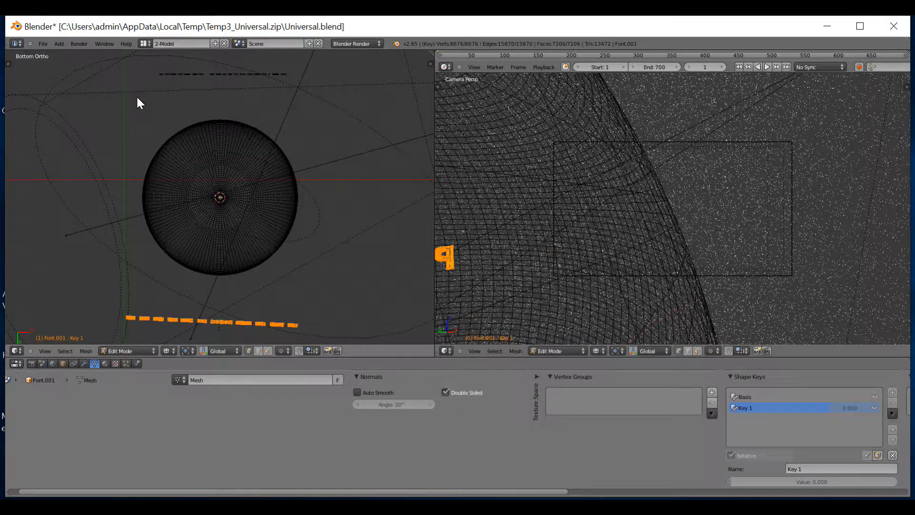
{"action": "mouse_move", "coordinate": [279, 180]}
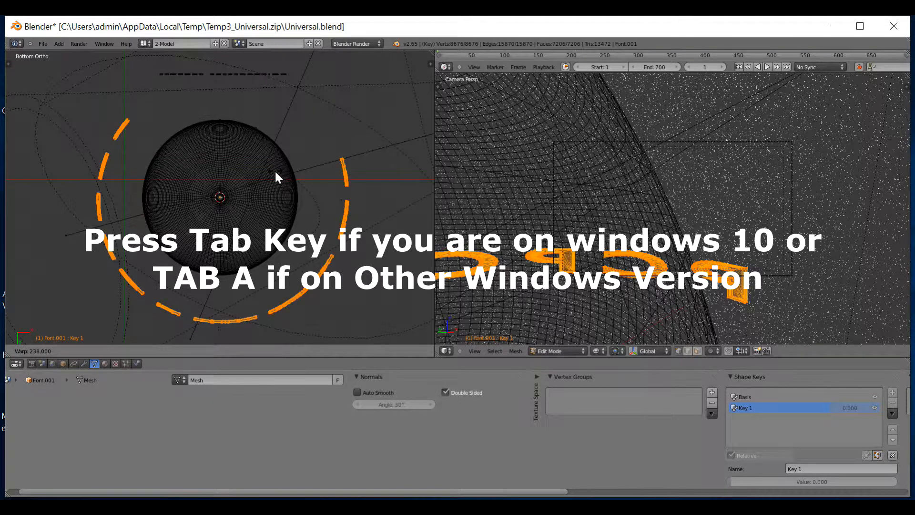
Warp the PCPOWER2025 vertices into a ring around the 3D cursor for Key 1
{"action": "key", "text": "Tab"}
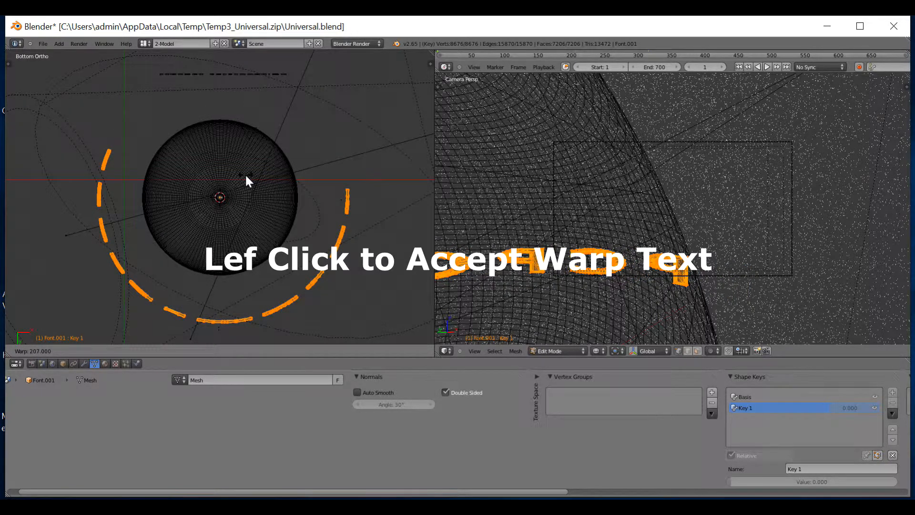
{"action": "left_click", "coordinate": [246, 180]}
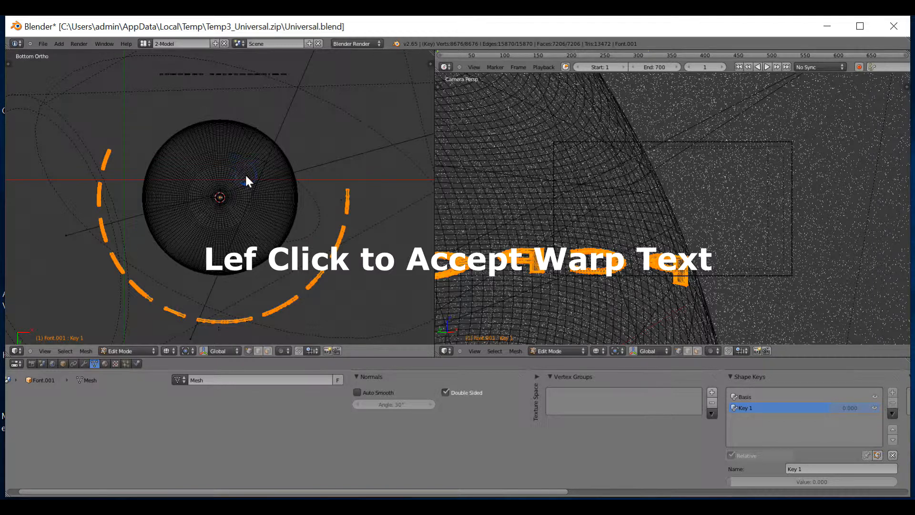
{"action": "left_click", "coordinate": [246, 181]}
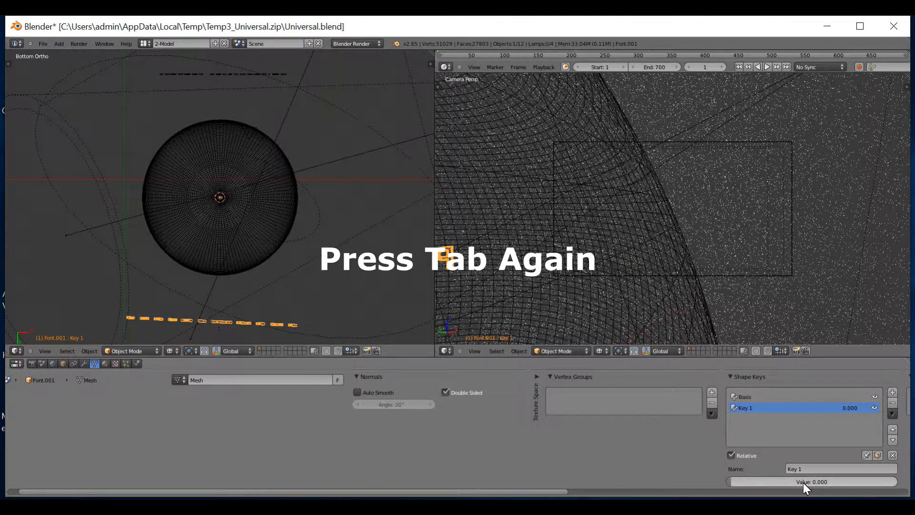
Return to Object Mode and keyframe Key 1 at value 1.0
{"action": "key", "text": "Tab"}
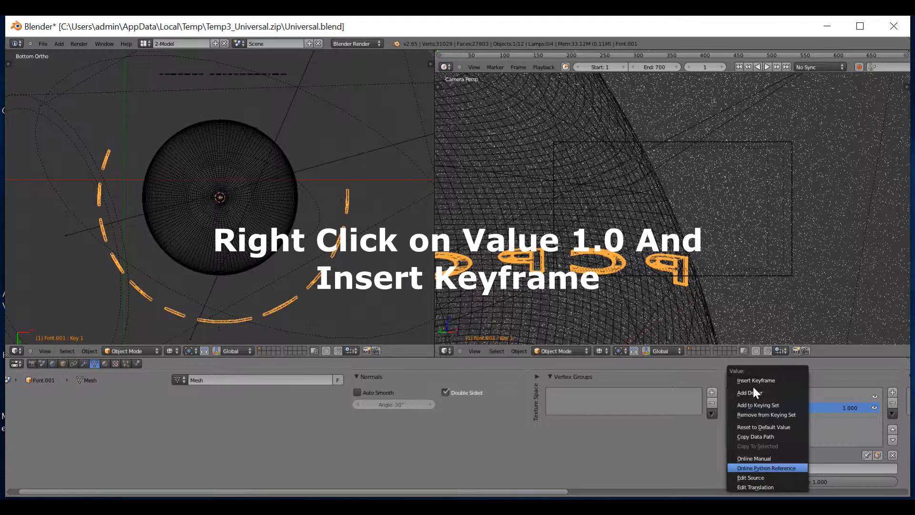
{"action": "left_click", "coordinate": [755, 380]}
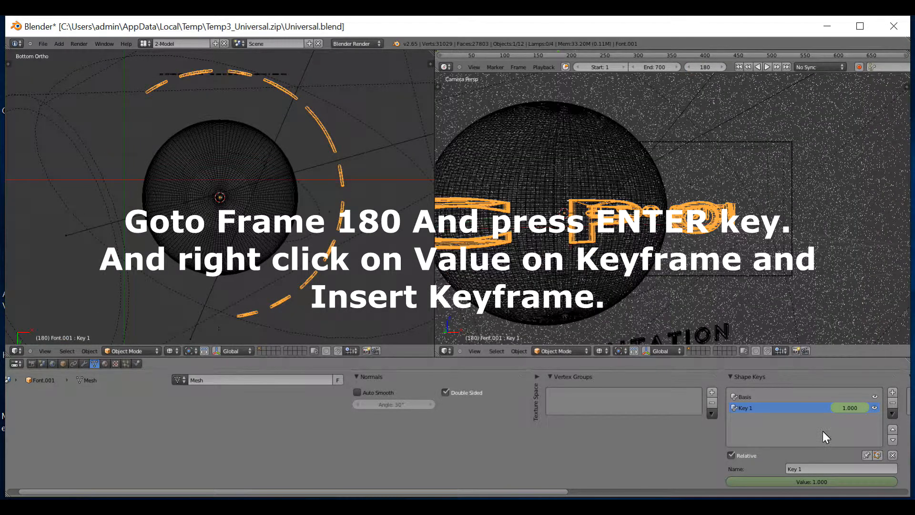
{"action": "mouse_move", "coordinate": [804, 491]}
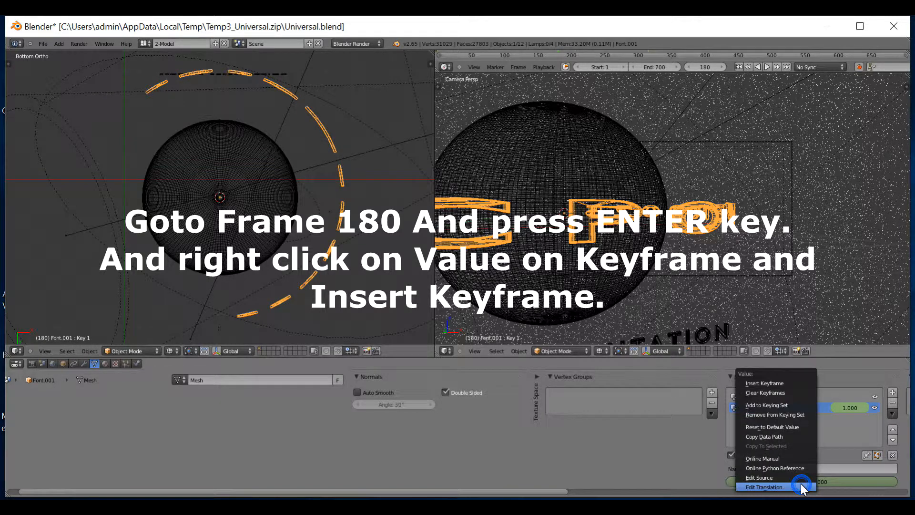
{"action": "mouse_move", "coordinate": [761, 383]}
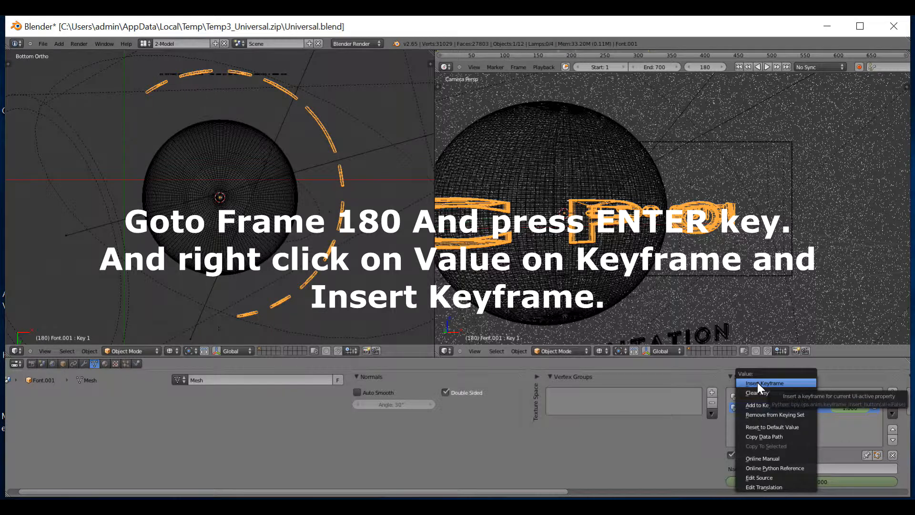
Insert a keyframe for Key 1 at 1.000 on frame 180
{"action": "left_click", "coordinate": [764, 383]}
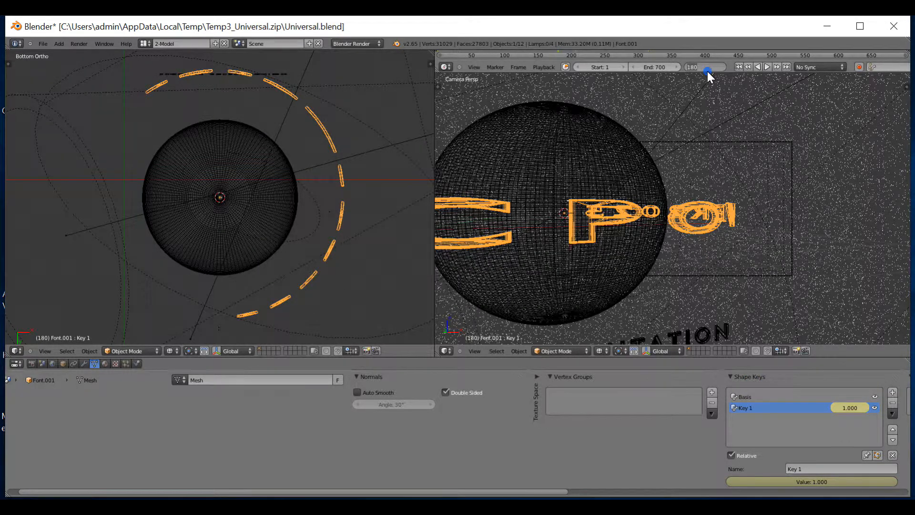
On frame 270, set Key 1 to 0.000 and keyframe it
{"action": "type", "text": "270"}
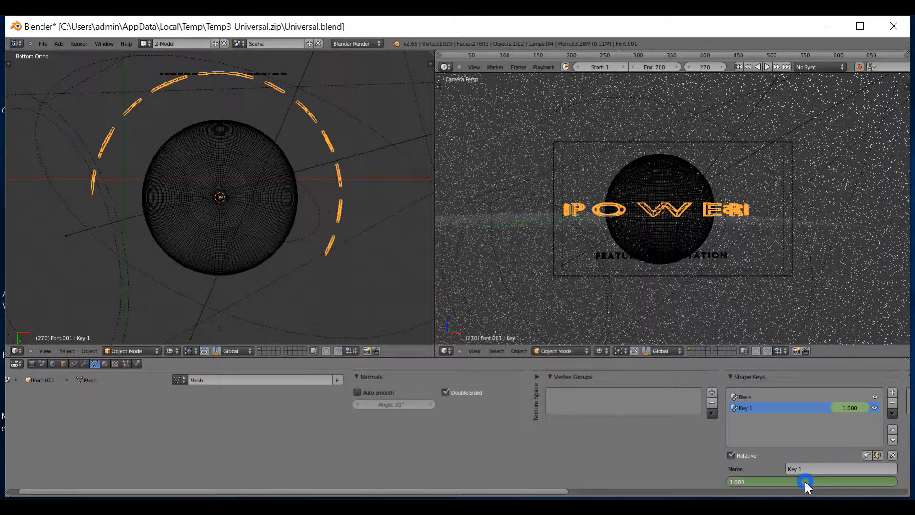
{"action": "left_click_drag", "start_coordinate": [806, 481], "coordinate": [741, 481]}
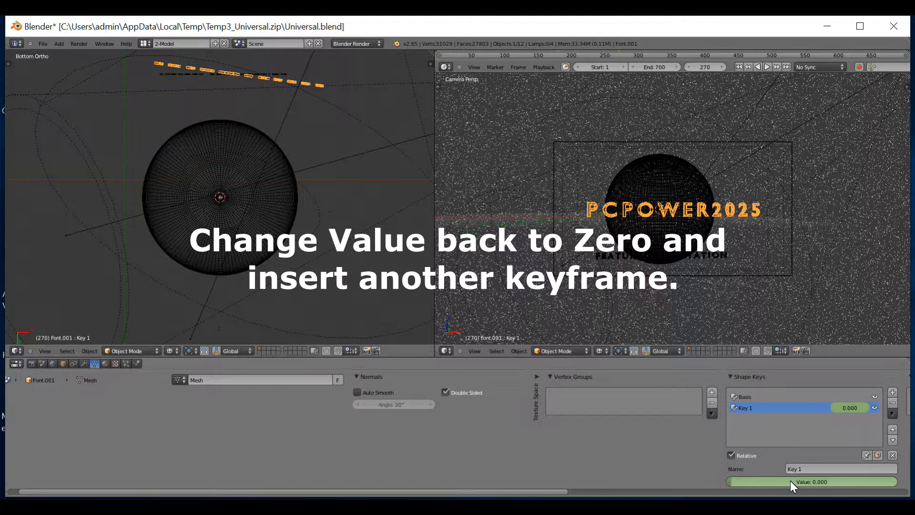
{"action": "mouse_move", "coordinate": [792, 496]}
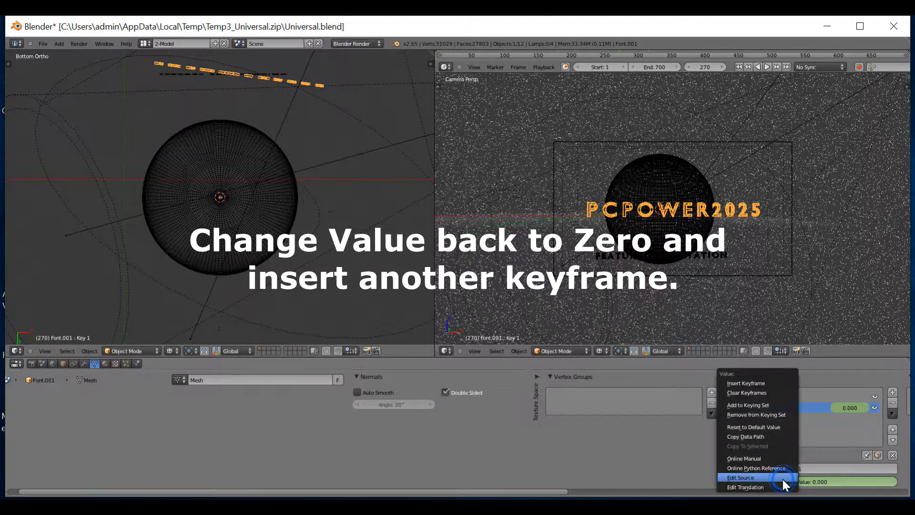
{"action": "mouse_move", "coordinate": [766, 383]}
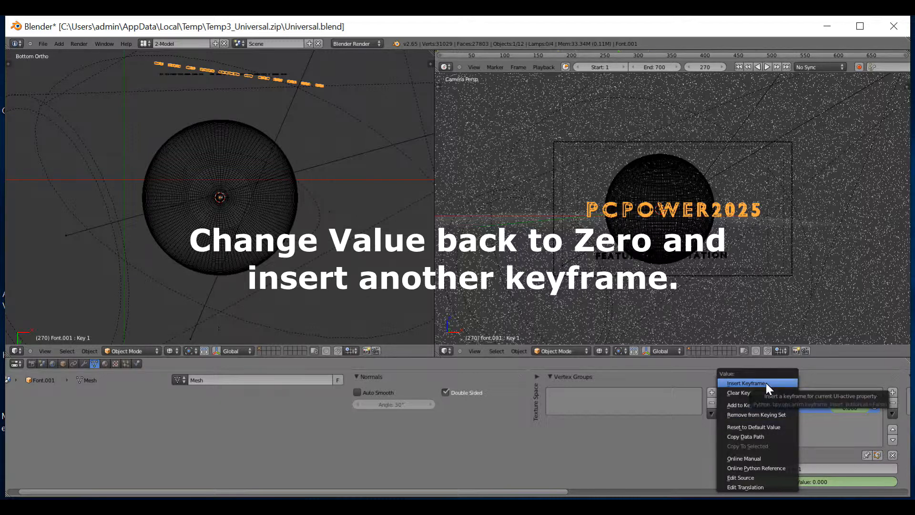
{"action": "left_click", "coordinate": [750, 384]}
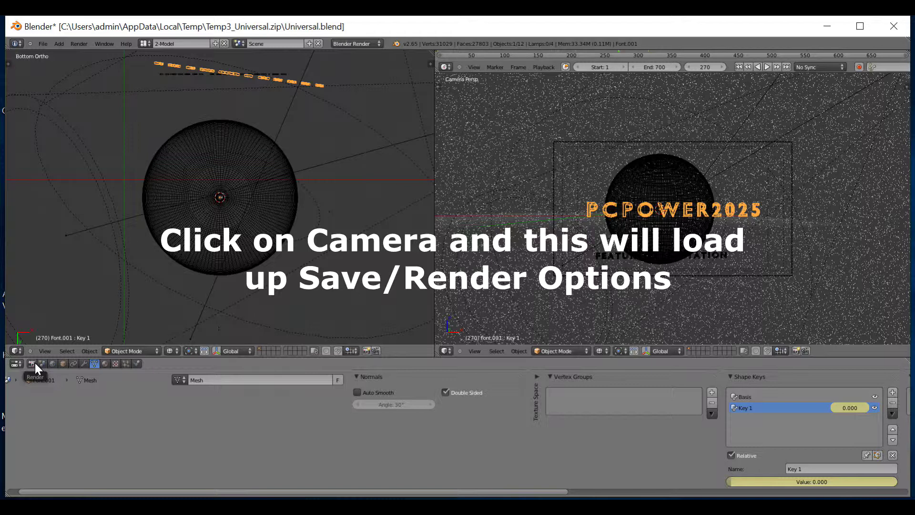
Show the Render properties tab with resolution, H.264 format and frame range
{"action": "left_click", "coordinate": [34, 364]}
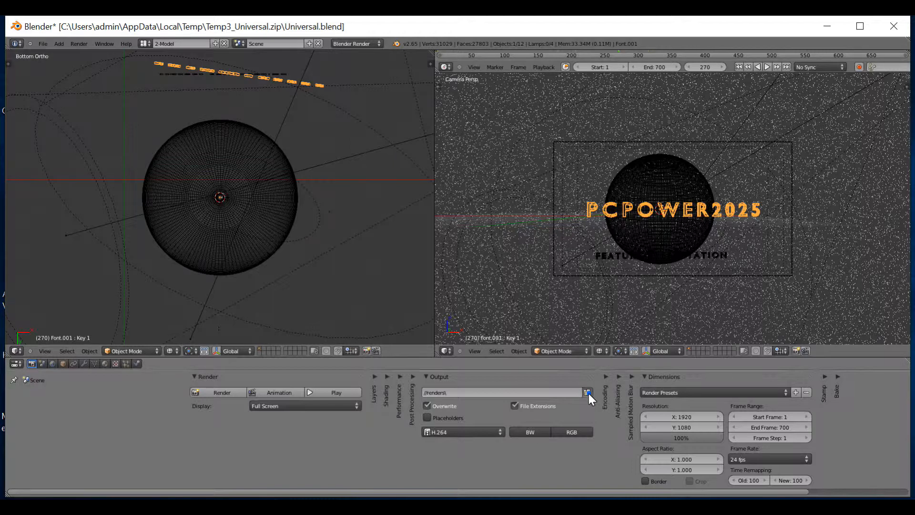
Set the render output path to the 'rendering' folder on the Desktop
{"action": "left_click", "coordinate": [587, 392]}
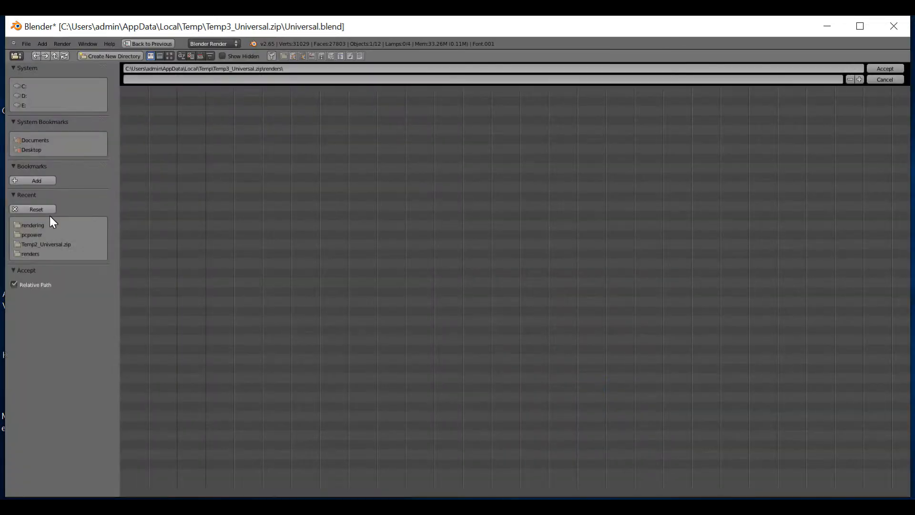
{"action": "mouse_move", "coordinate": [33, 225]}
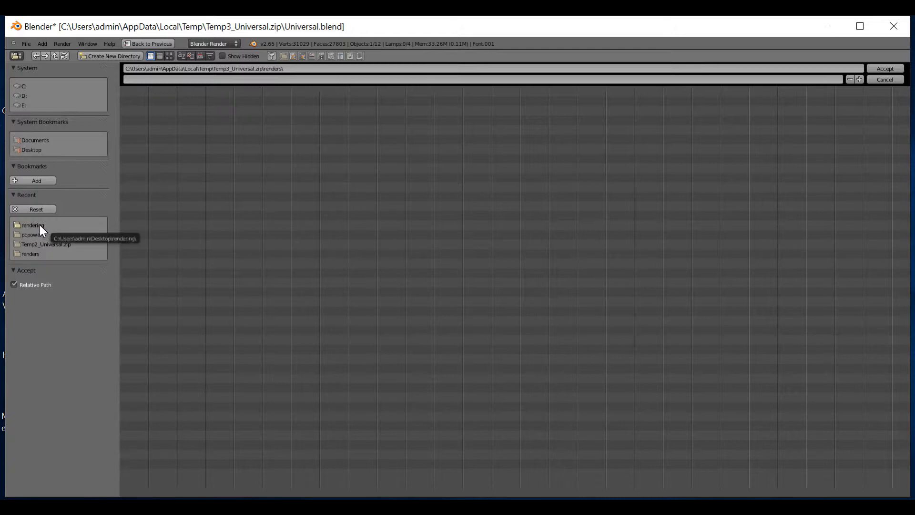
{"action": "left_click", "coordinate": [31, 226]}
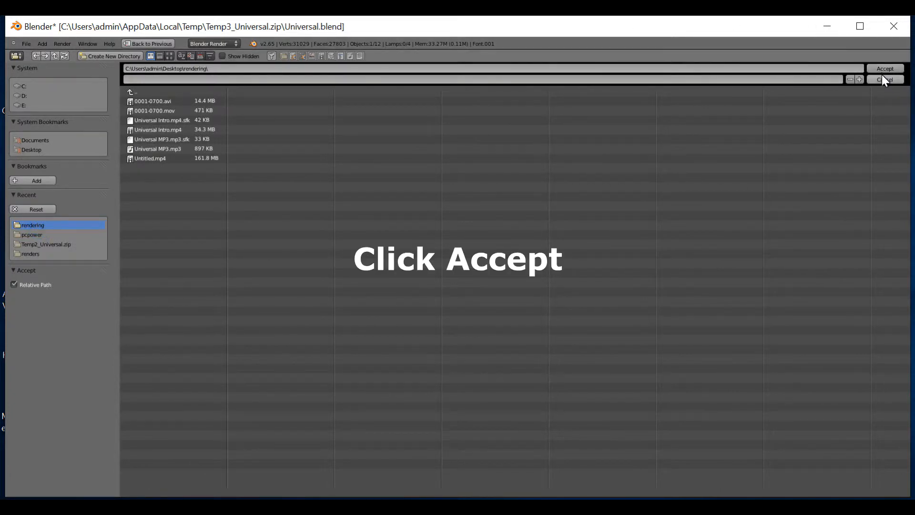
{"action": "left_click", "coordinate": [885, 68]}
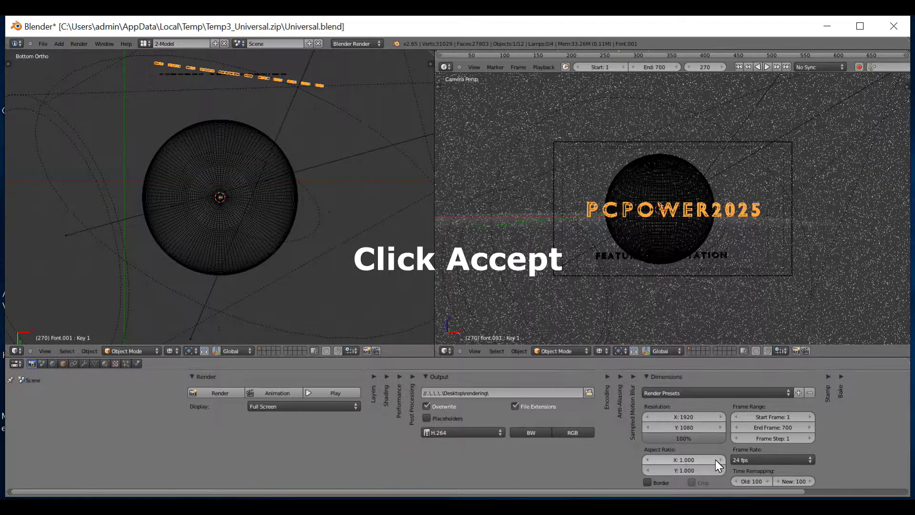
Set the frame rate to 29.97 fps and keep H.264 as the output file format
{"action": "left_click", "coordinate": [772, 460]}
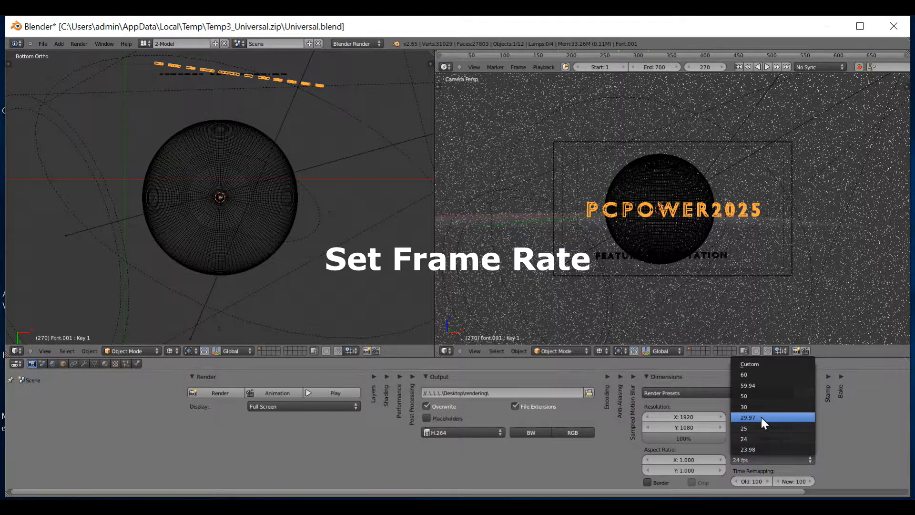
{"action": "left_click", "coordinate": [761, 418]}
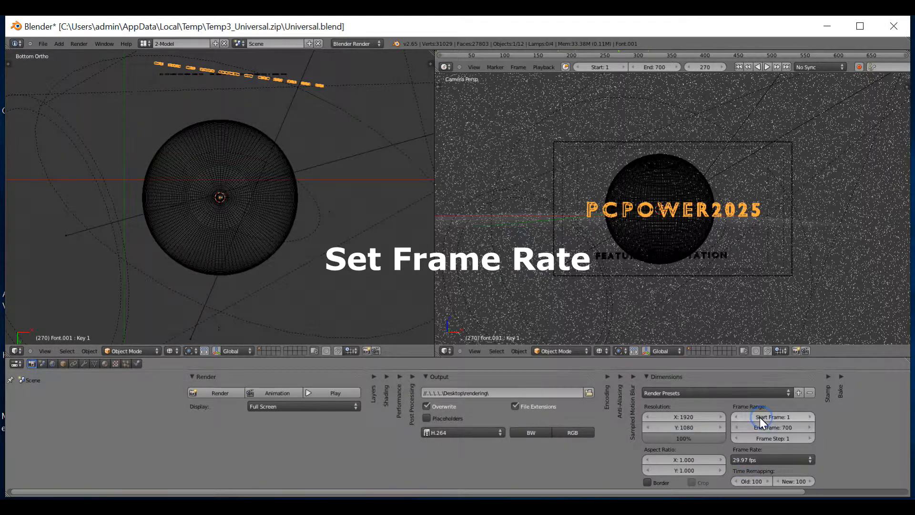
{"action": "mouse_move", "coordinate": [493, 433]}
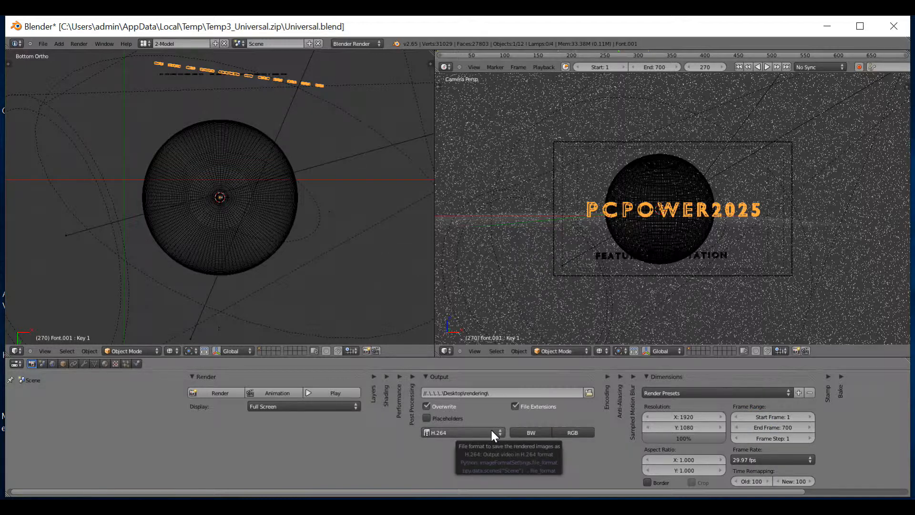
{"action": "left_click", "coordinate": [461, 433]}
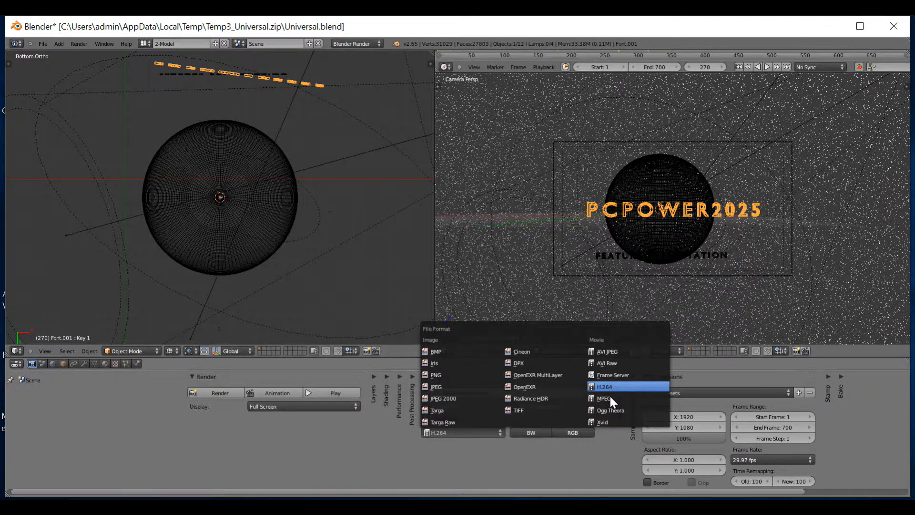
{"action": "left_click", "coordinate": [604, 387]}
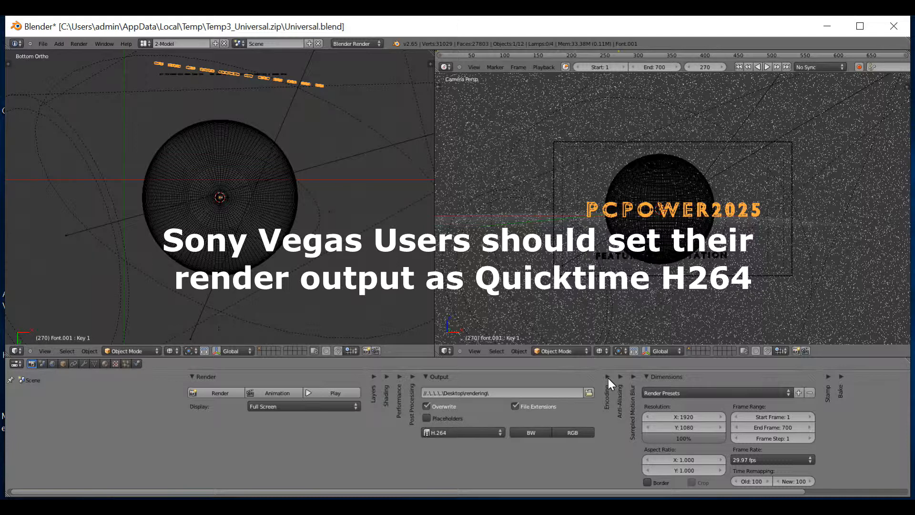
Apply the H264 encoding preset in a Quicktime container and render the animation
{"action": "left_click", "coordinate": [606, 376]}
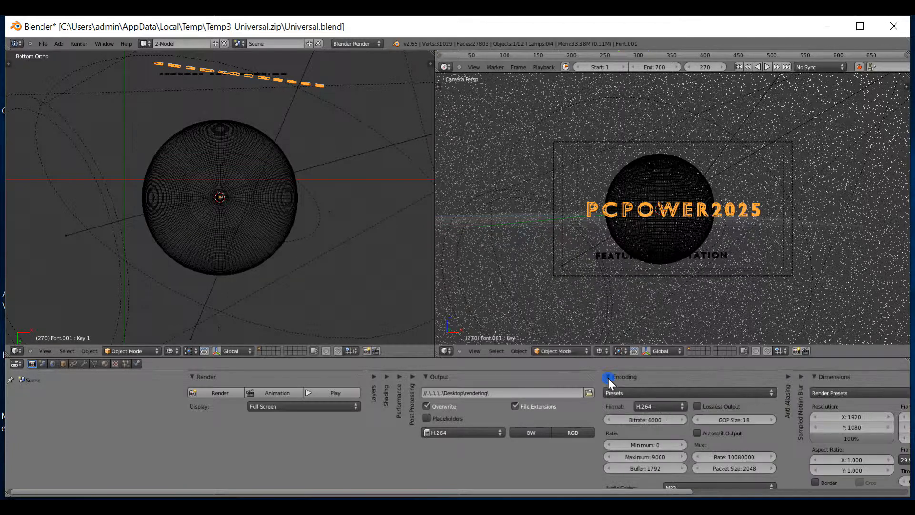
{"action": "left_click", "coordinate": [608, 376]}
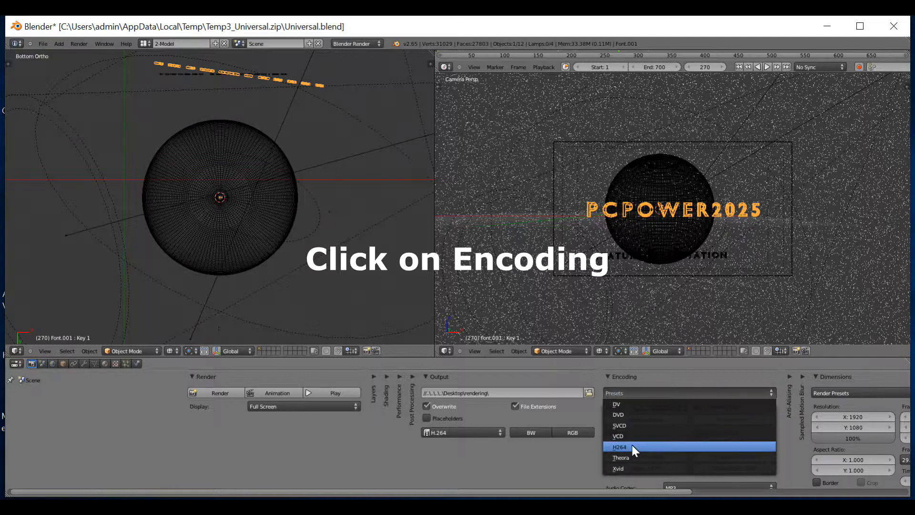
{"action": "left_click", "coordinate": [620, 446]}
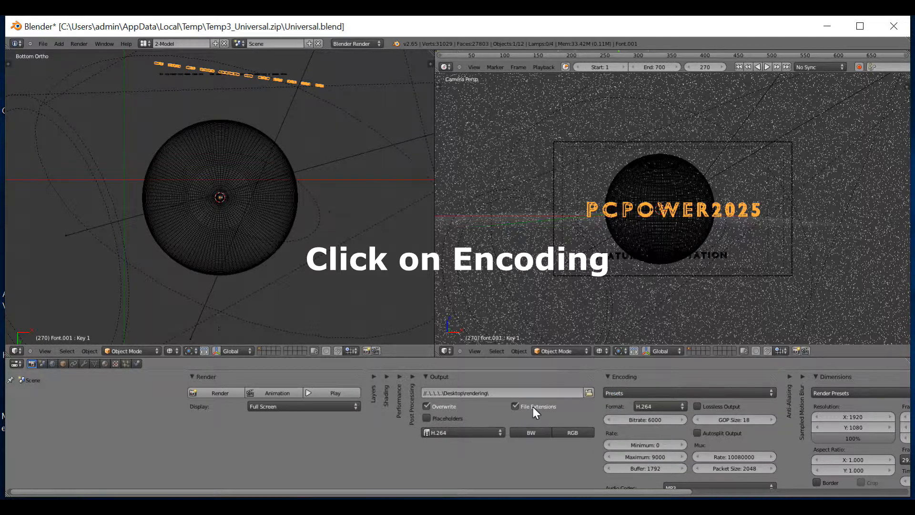
{"action": "left_click", "coordinate": [658, 406]}
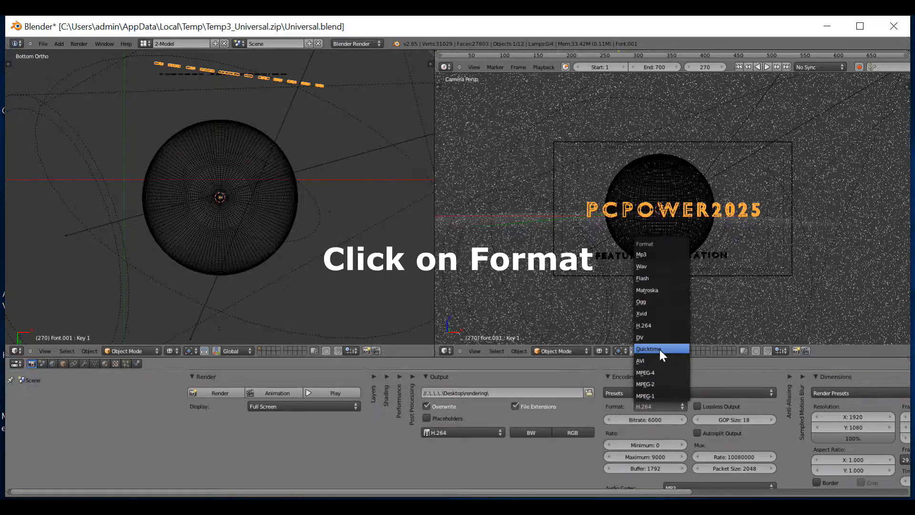
{"action": "left_click", "coordinate": [651, 349]}
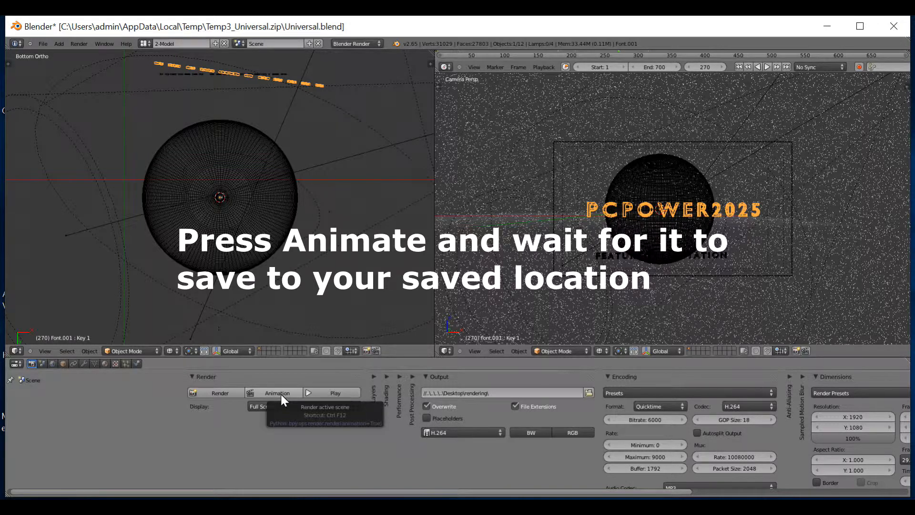
{"action": "left_click", "coordinate": [276, 392]}
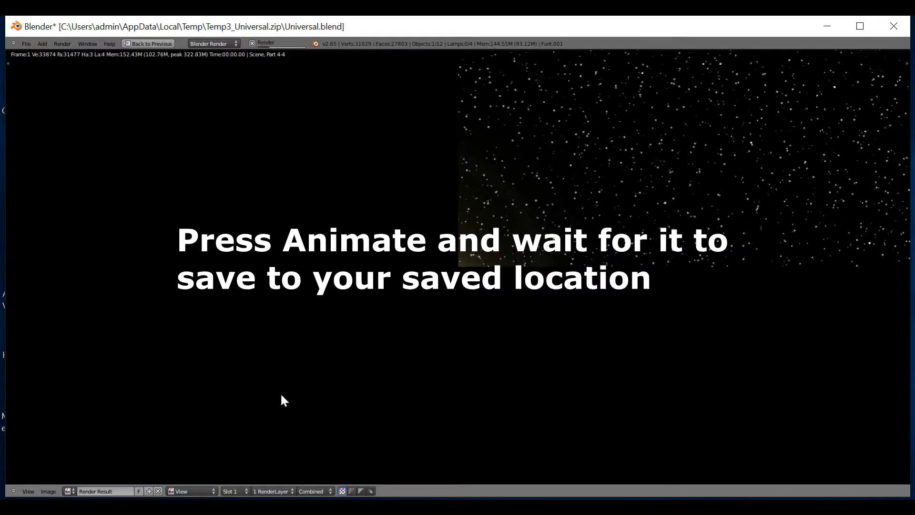